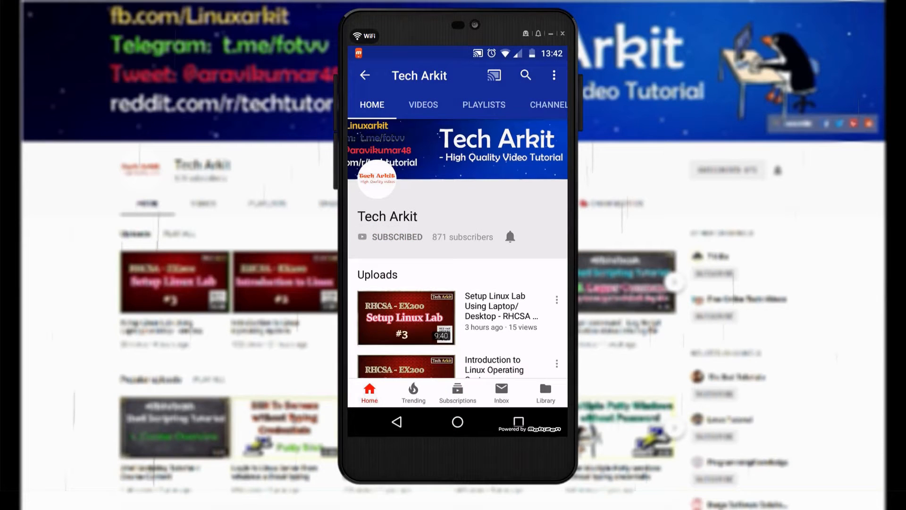
Cancel the title comment line and erase the half-typed 8080, leaving an empty prompt.
left_click(509, 237)
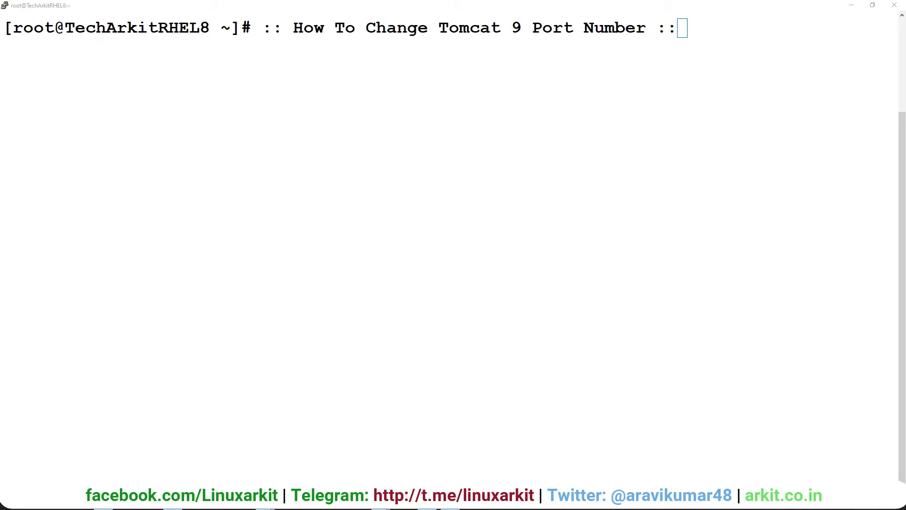
mouse_move(265, 265)
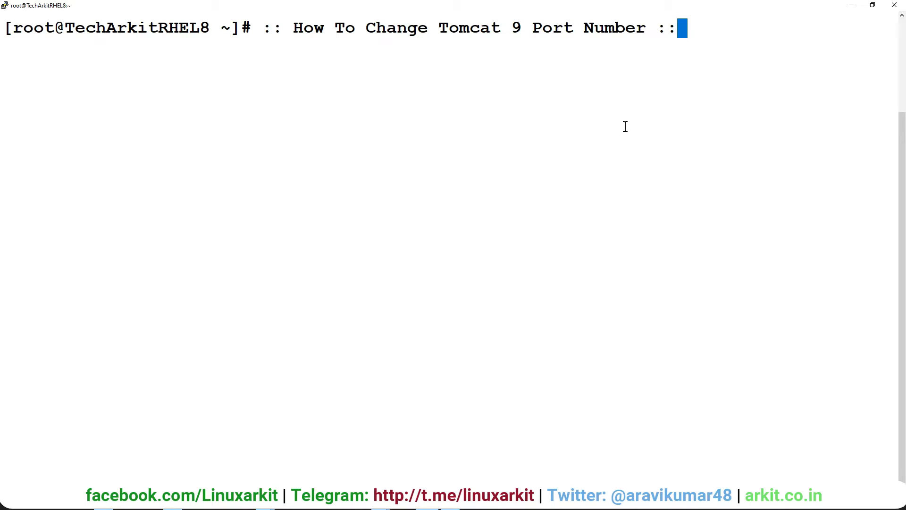
key("ctrl+c")
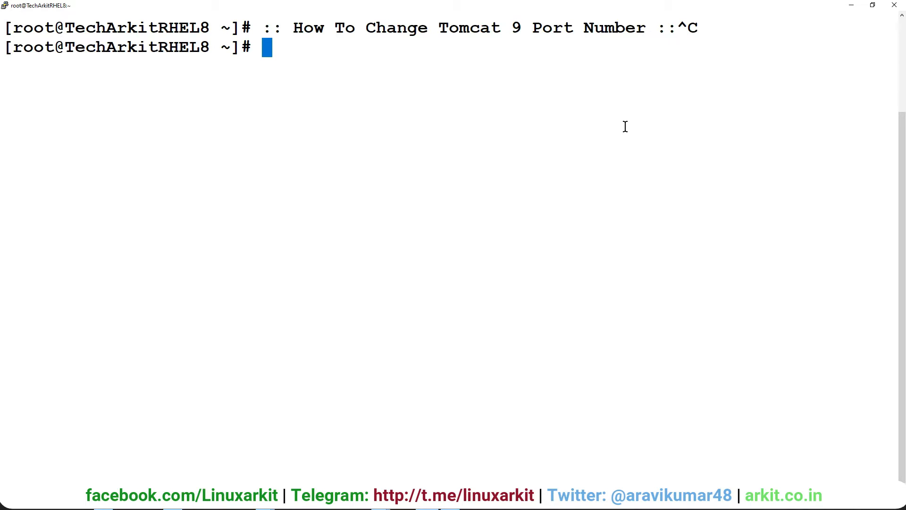
type("8080")
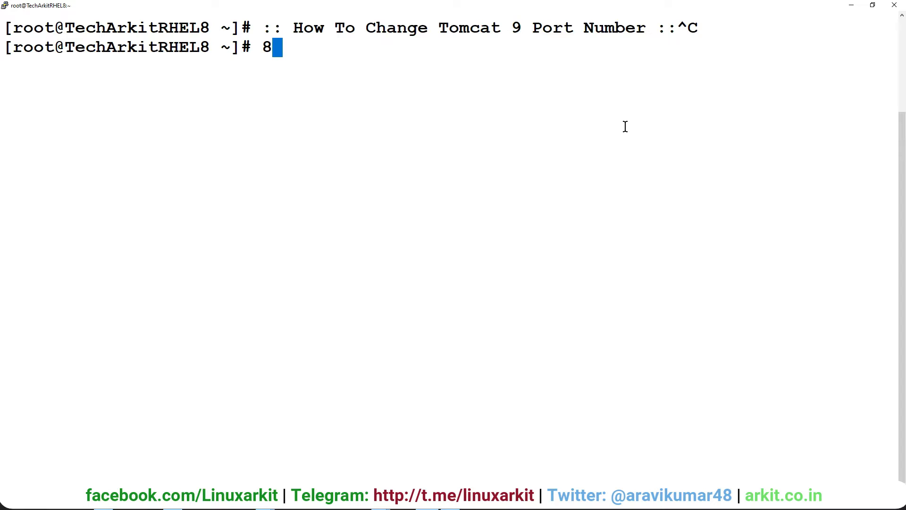
key("Backspace")
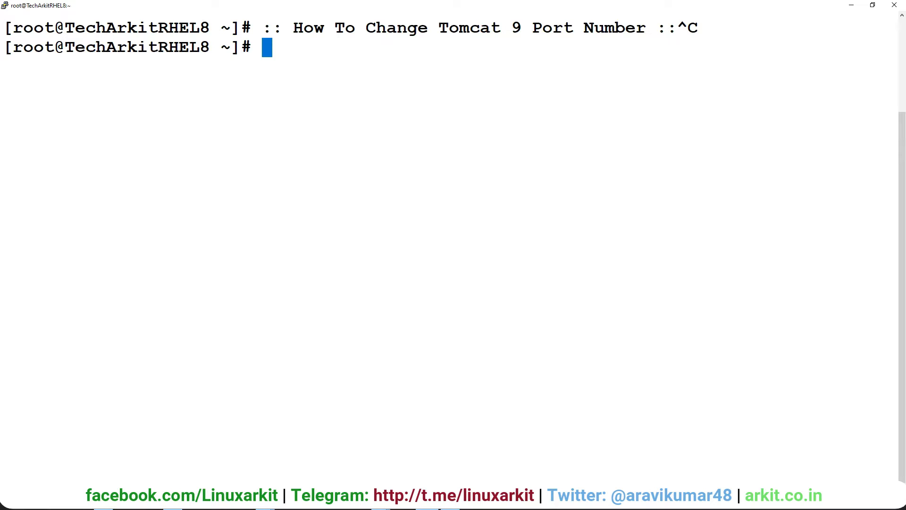
mouse_move(453, 182)
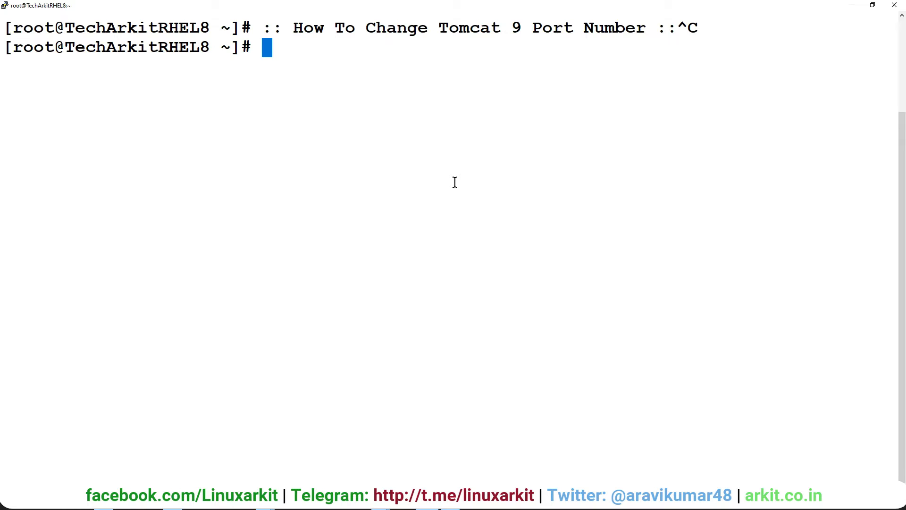
Move into /opt/tomcat and confirm tomcat.service is active and running.
type("cd /opt/tomcat/")
type("l")
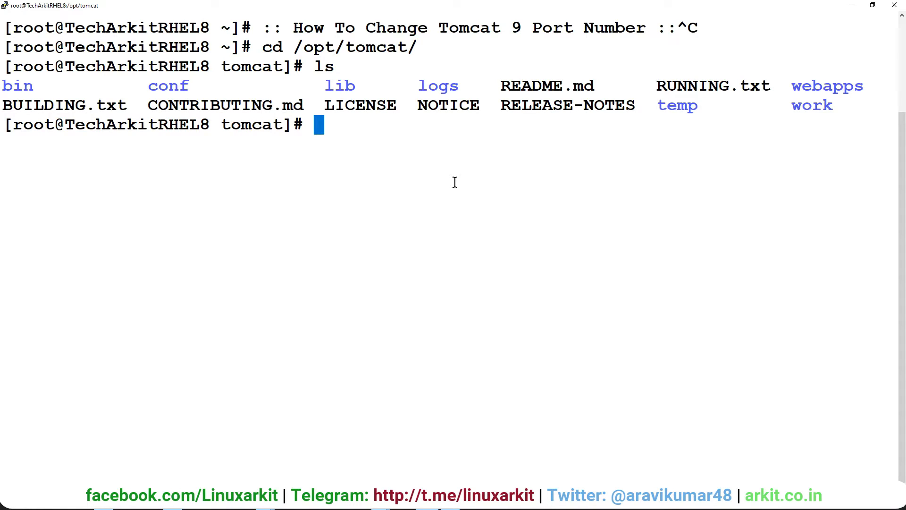
type("syste,c")
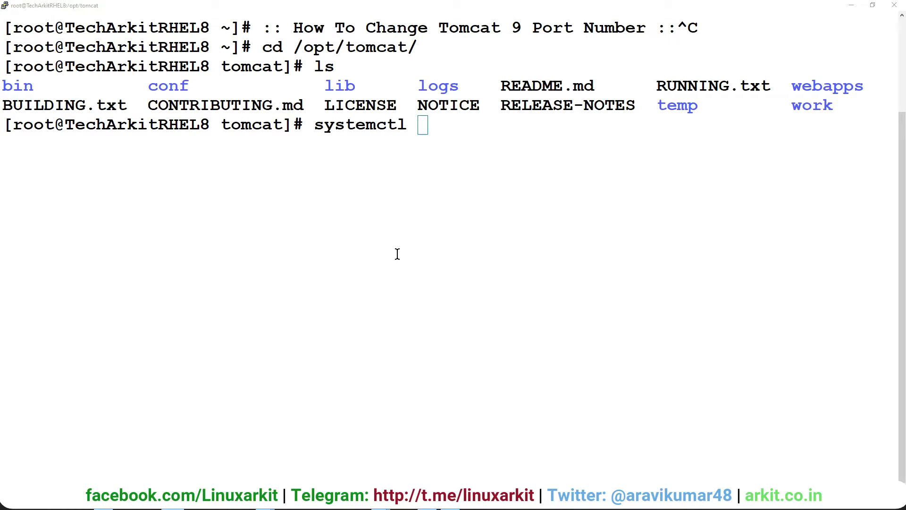
type("status tomcat.service")
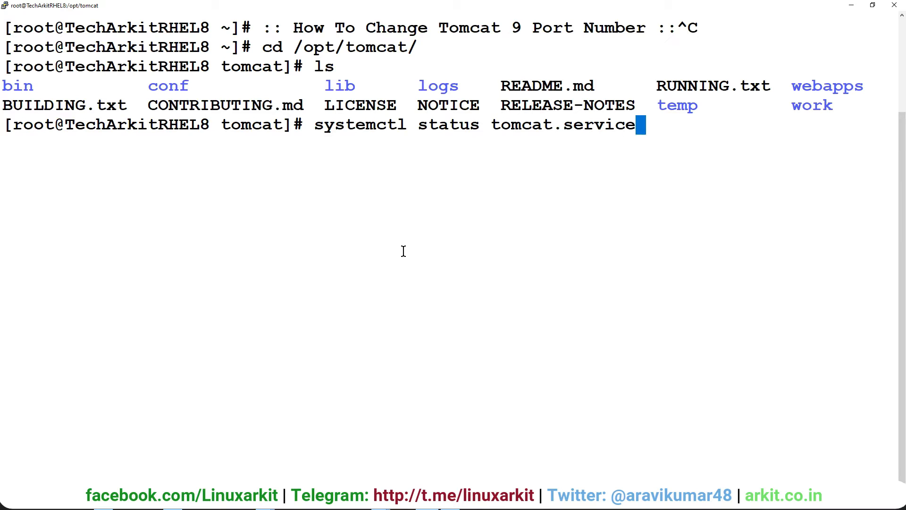
key("Return")
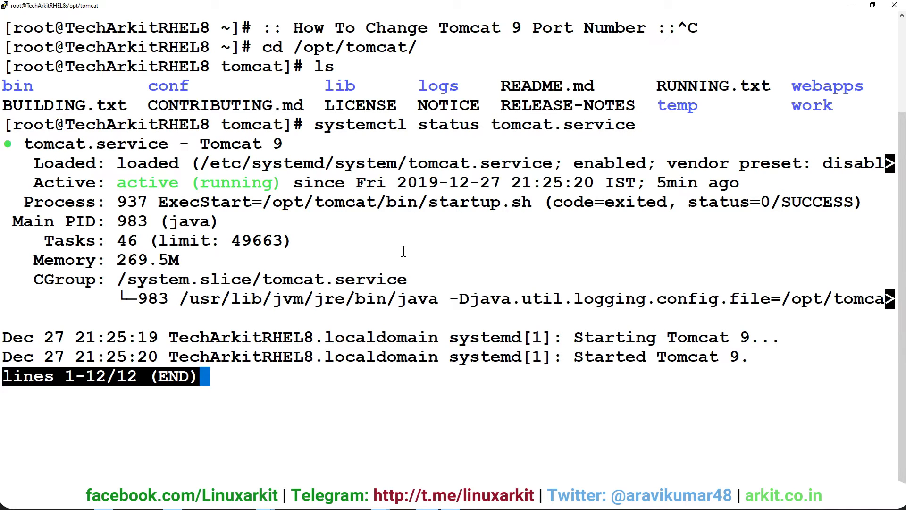
key("q")
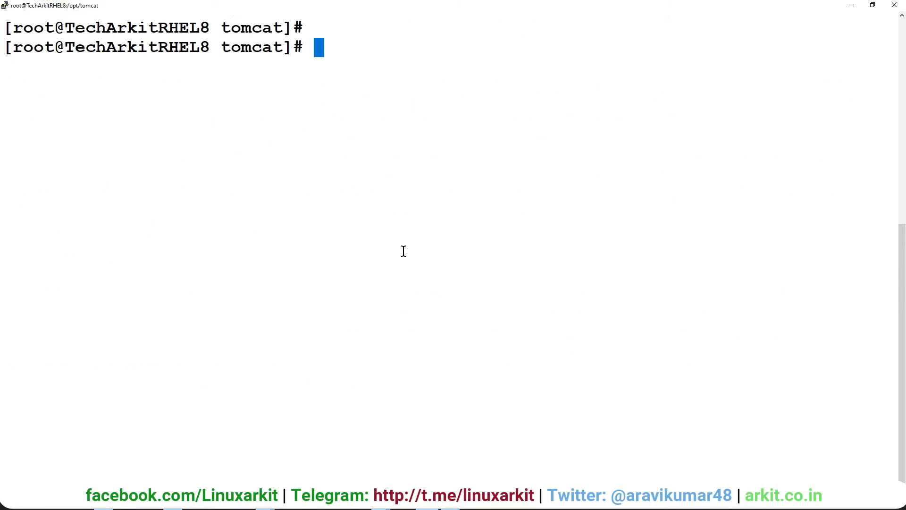
mouse_move(352, 133)
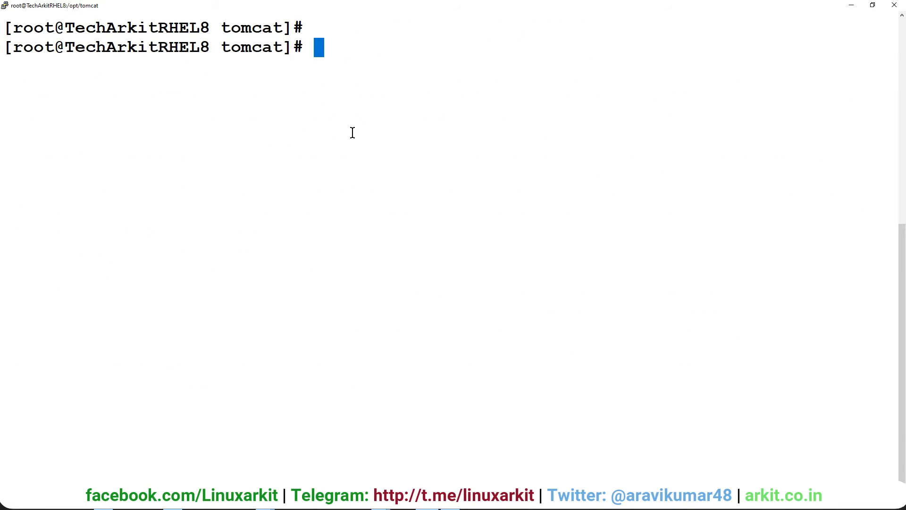
List the Tomcat folder and open conf/server.xml in vim.
key("Return")
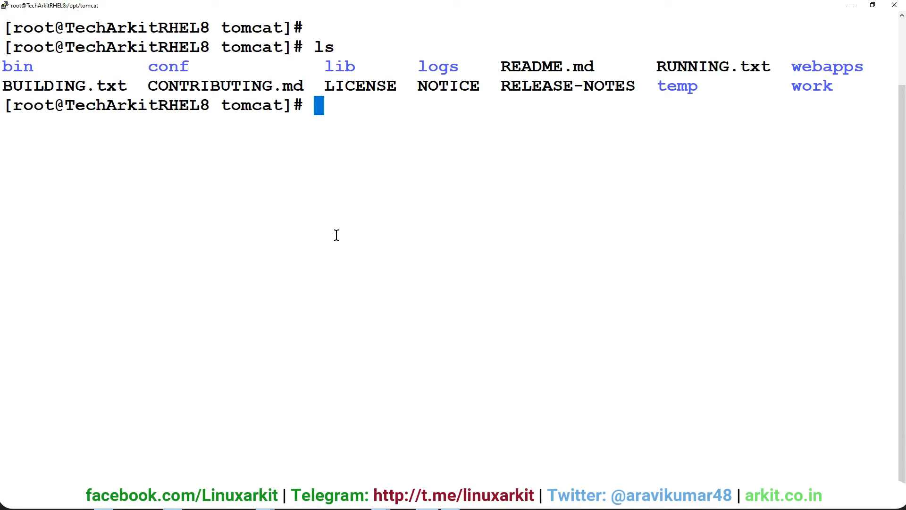
type("v")
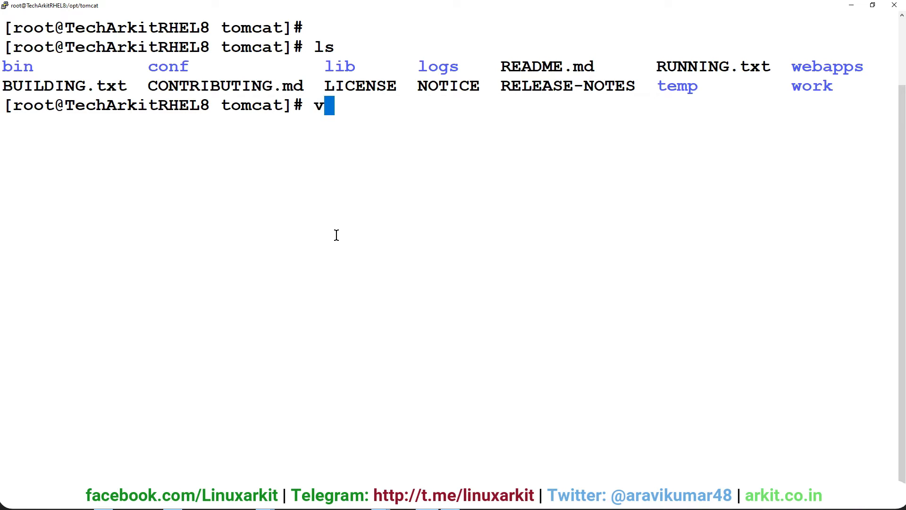
type("im conf/ser")
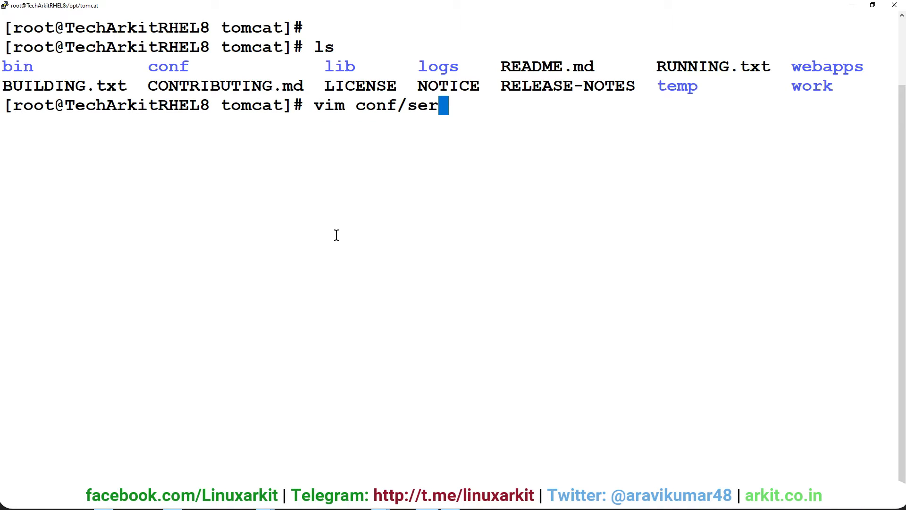
key("Return")
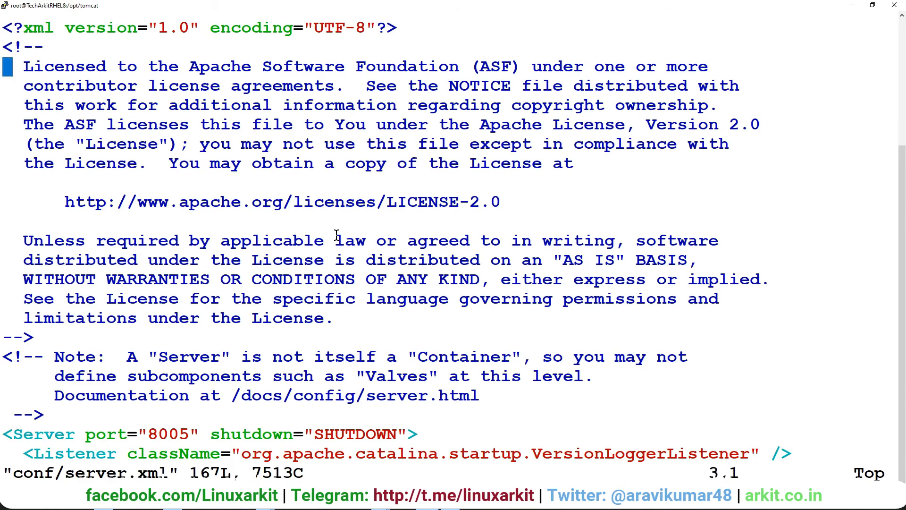
Change the HTTP Connector port from 8080 to 8180, then save and quit vim.
scroll("down", 3)
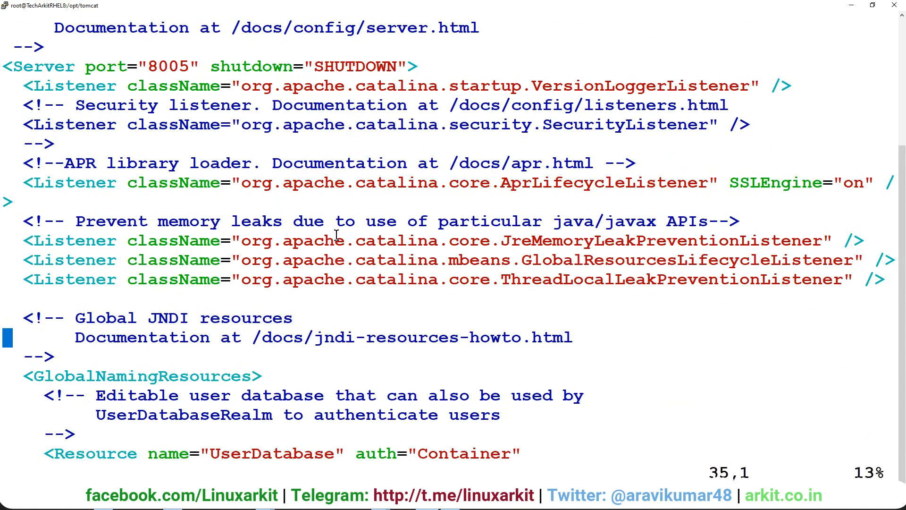
scroll("up", 3)
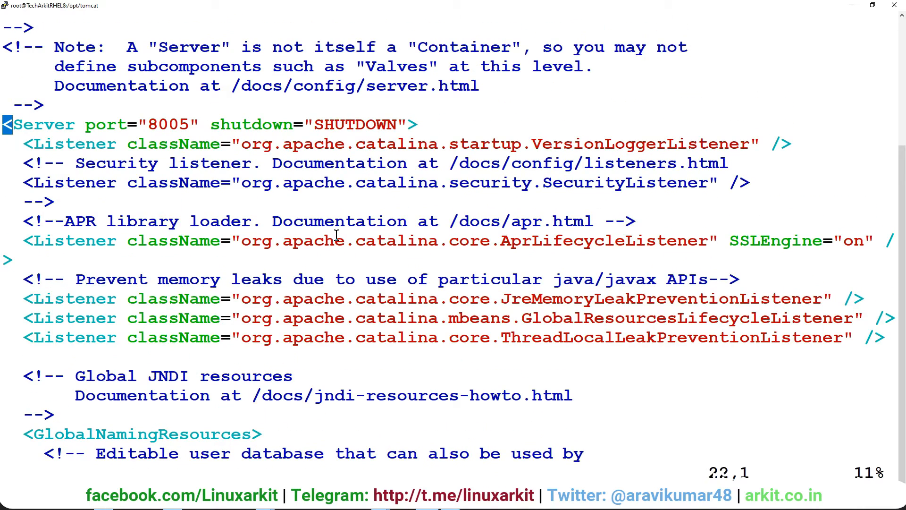
scroll("down", 3)
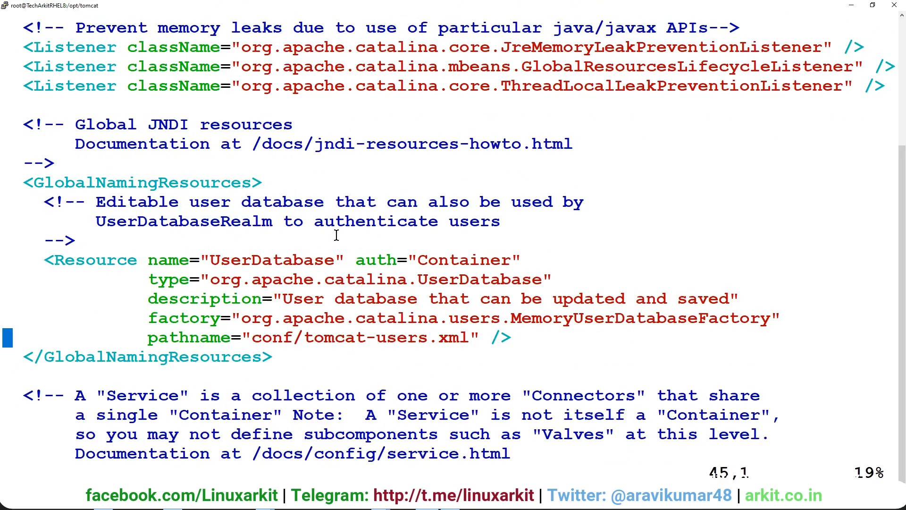
scroll("down", 3)
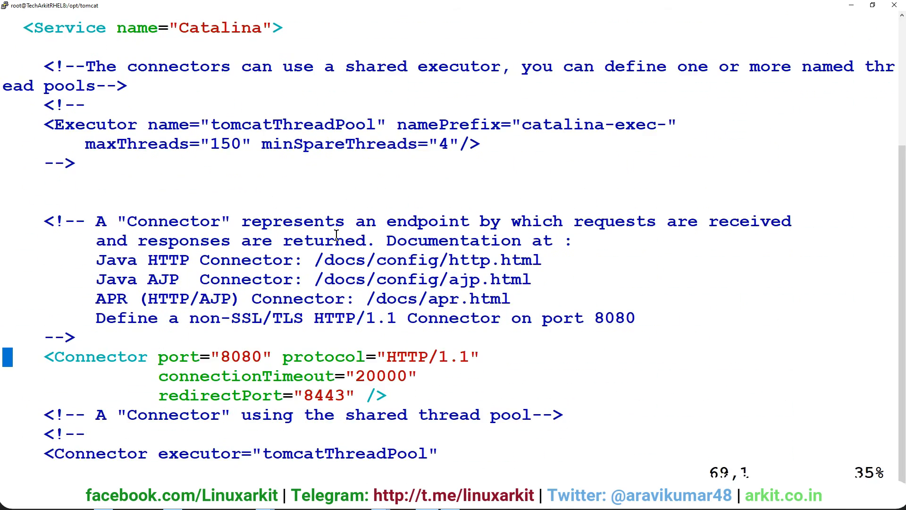
left_click(277, 356)
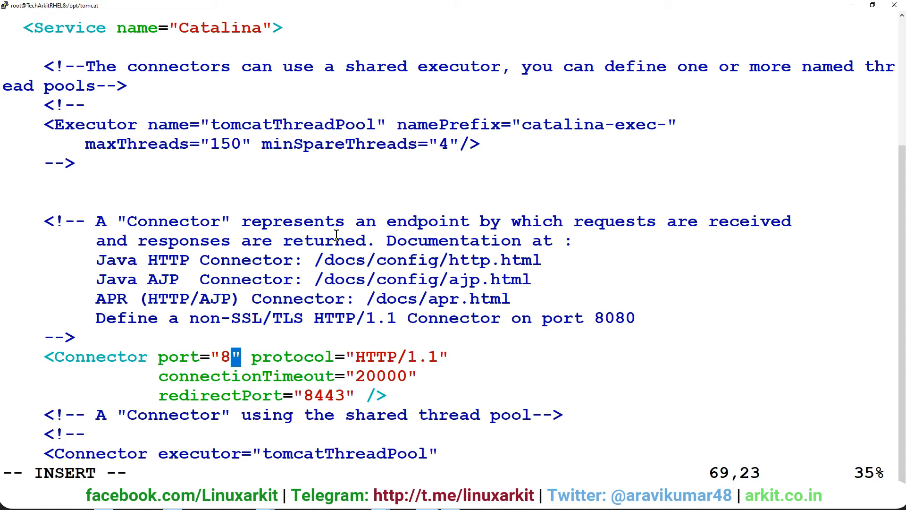
type("180")
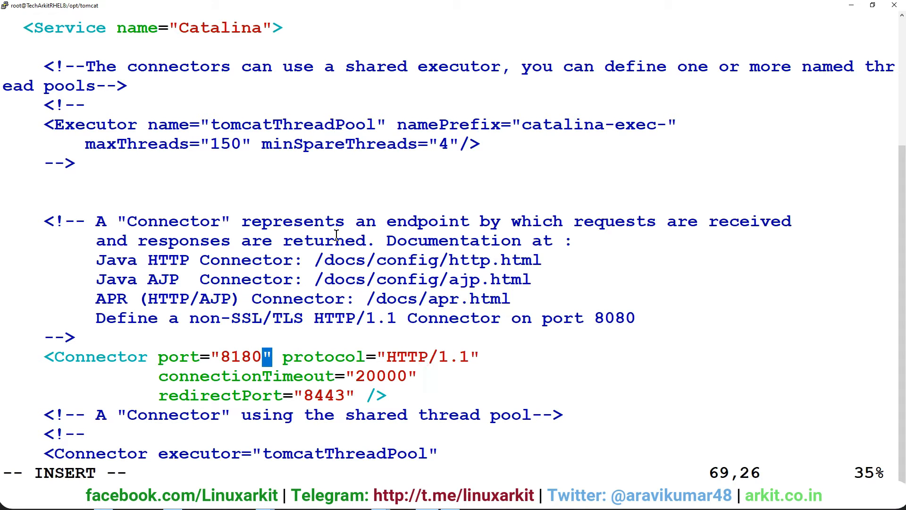
key("Left")
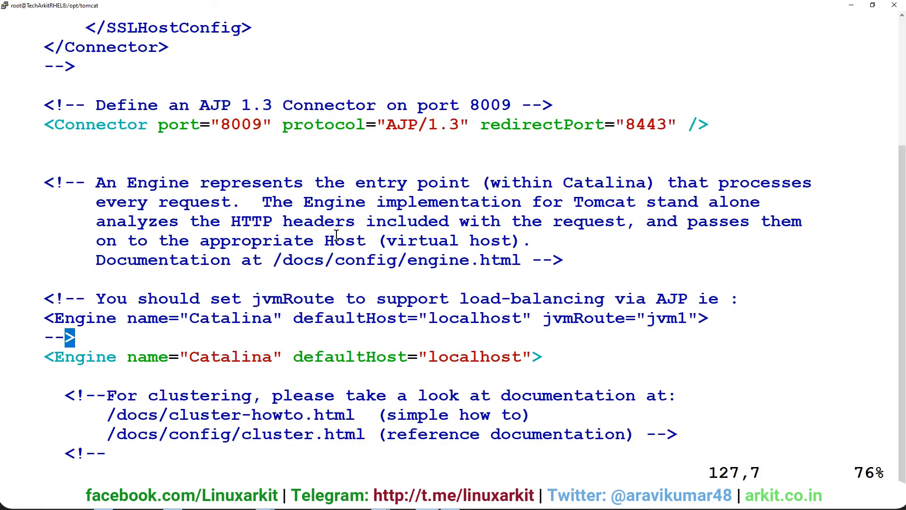
scroll("down", 3)
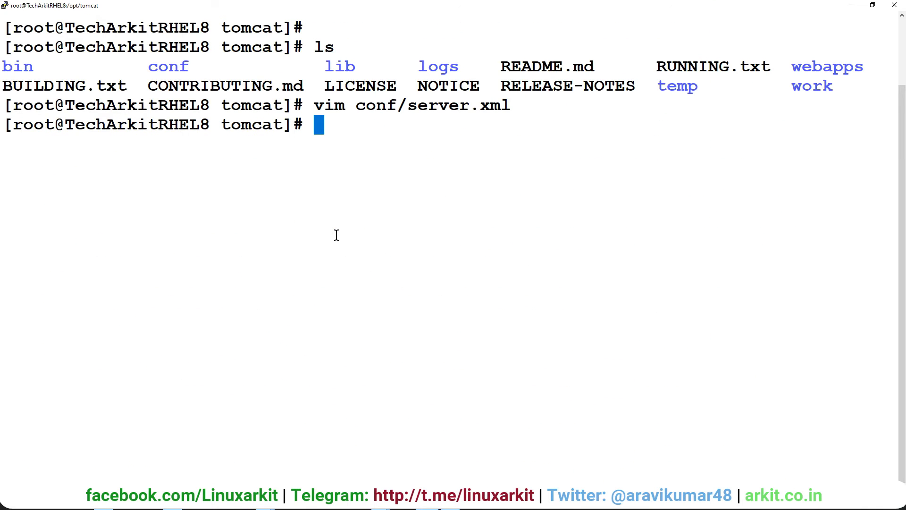
Restart the Tomcat service with systemctl restart tomcat.
type("system")
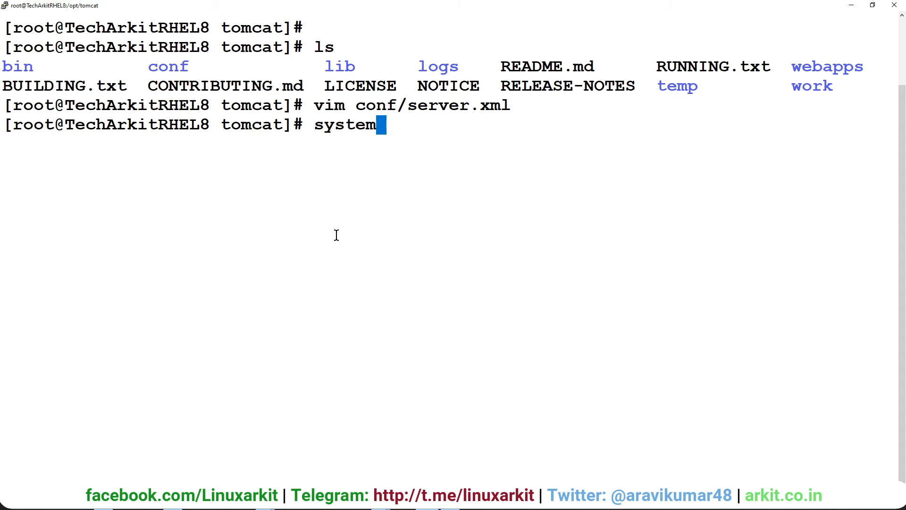
type("ctl")
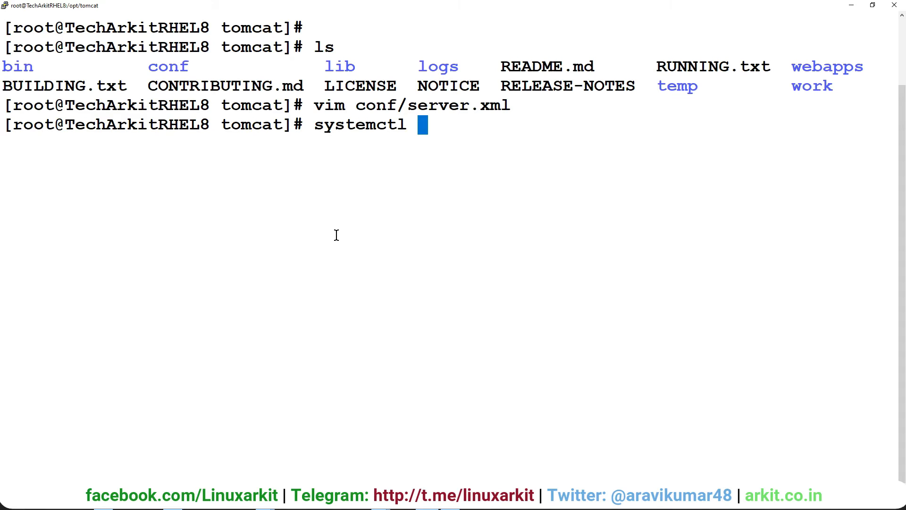
type("restart tomcat")
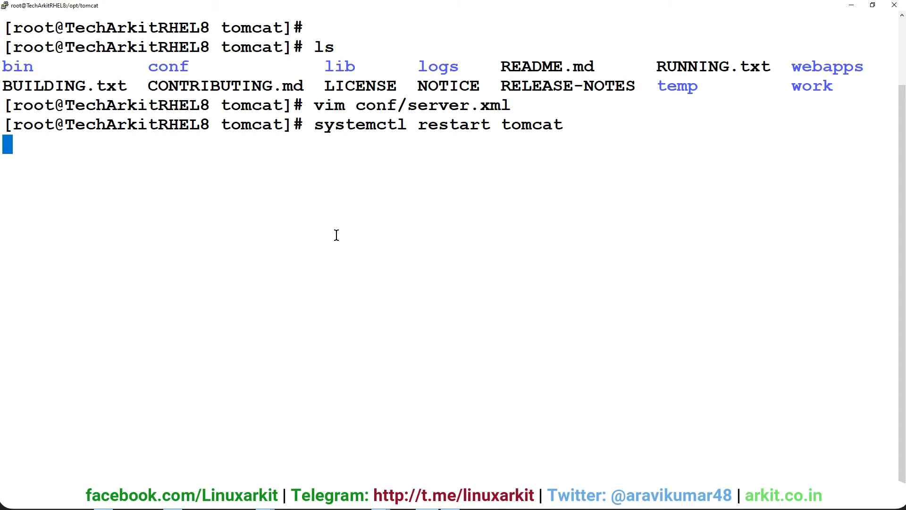
key("Return")
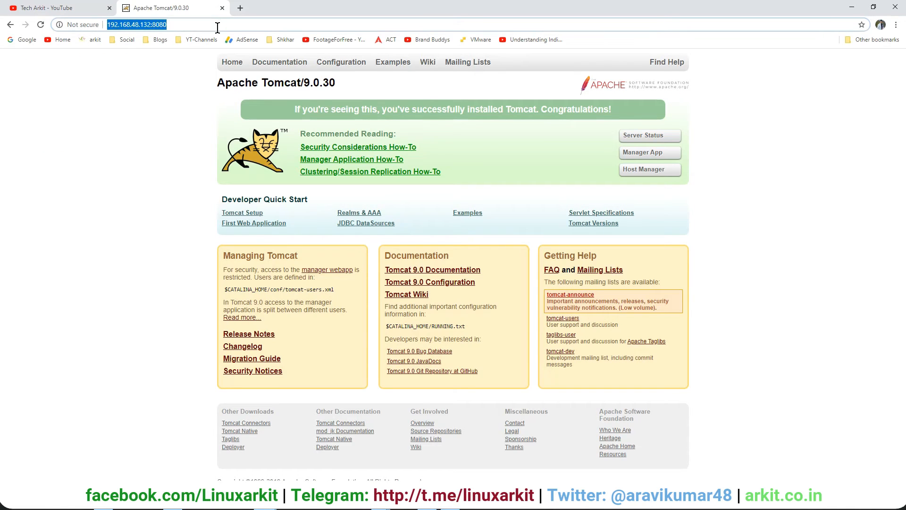
Confirm 192.168.48.132:8080 fails, then load the Tomcat page at 192.168.48.132:8180.
type("192.168.48.132:80")
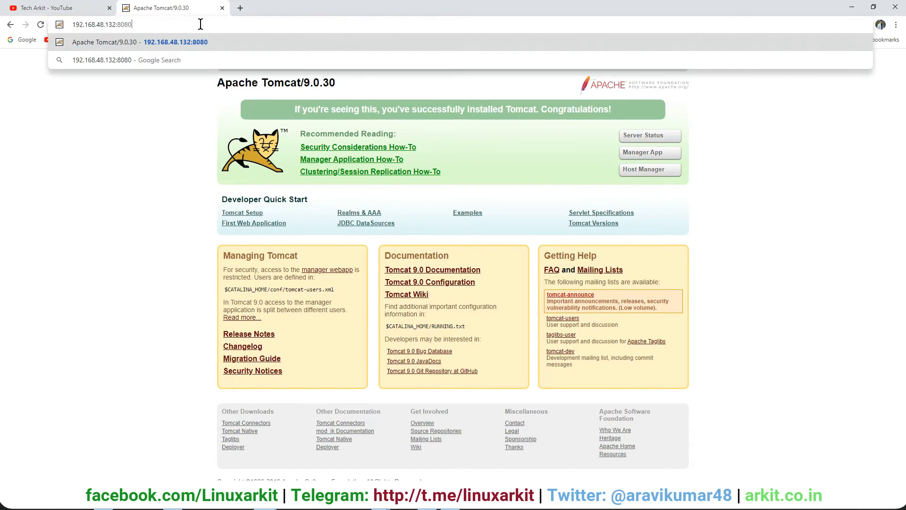
key("Return")
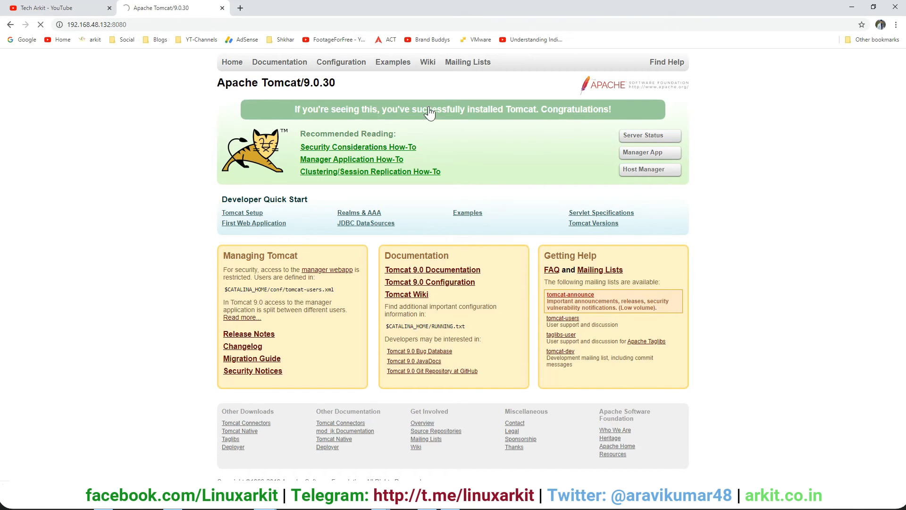
mouse_move(95, 203)
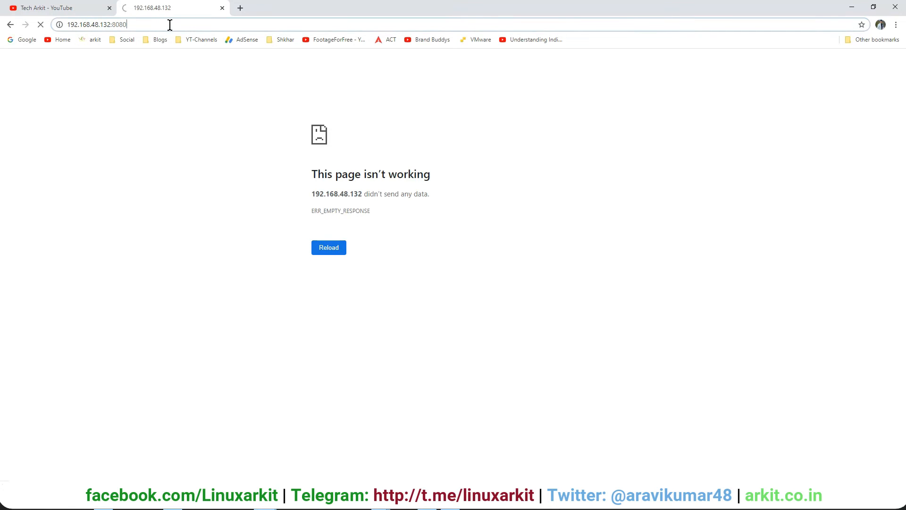
key("backspace")
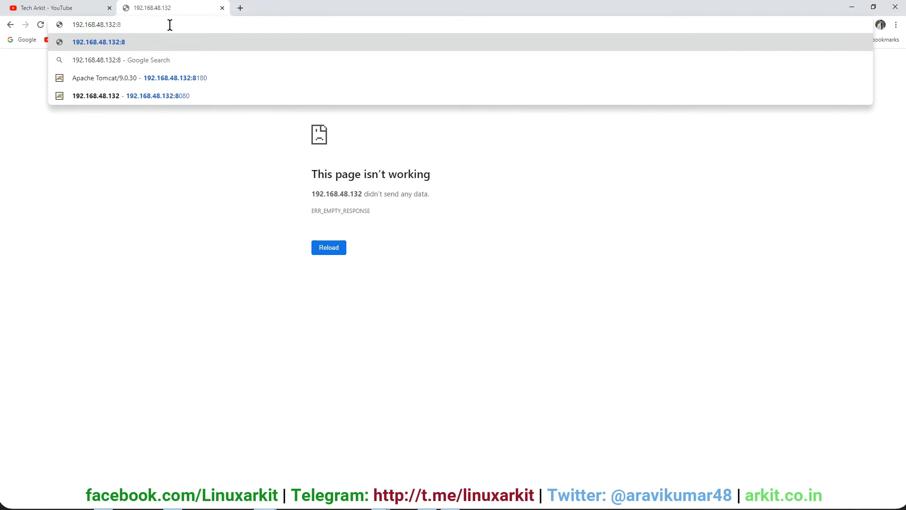
left_click(139, 78)
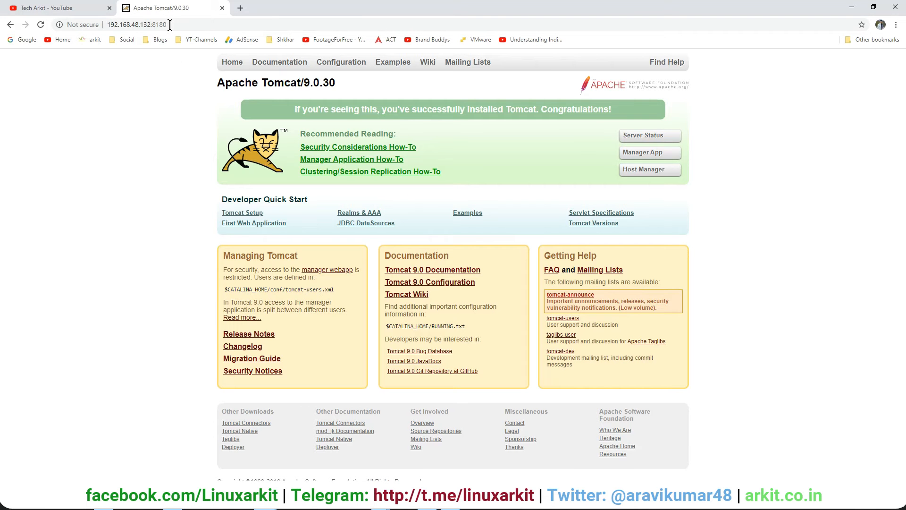
mouse_move(105, 211)
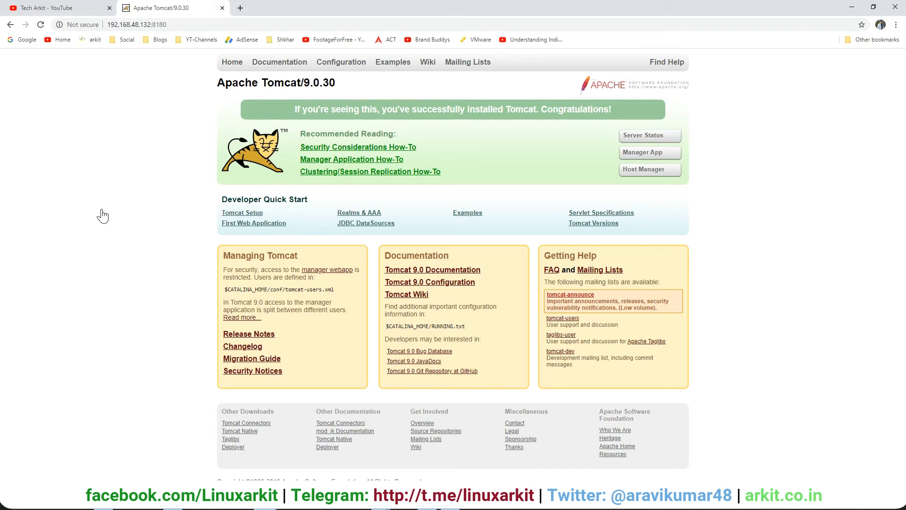
mouse_move(168, 181)
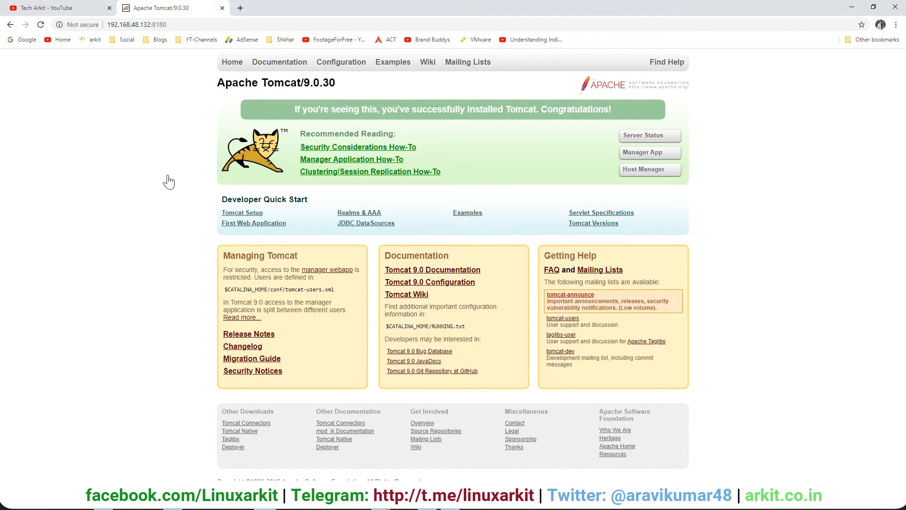
mouse_move(212, 306)
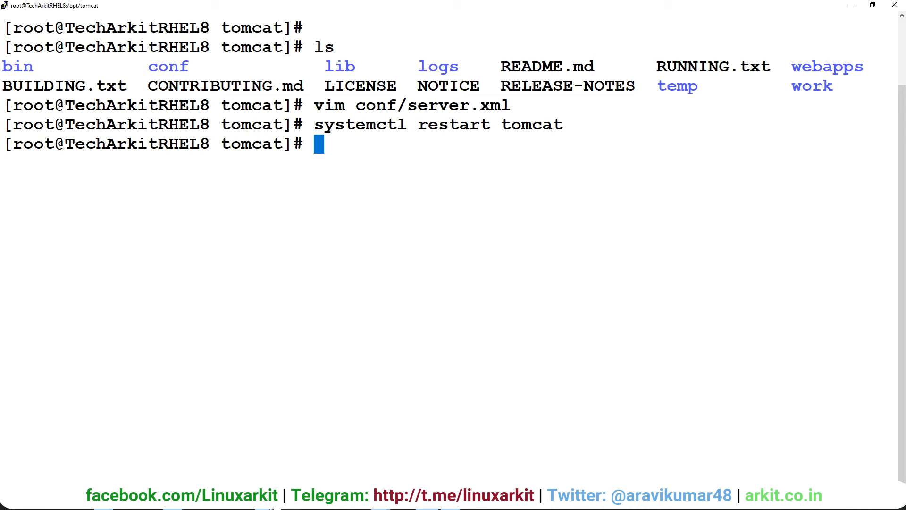
mouse_move(280, 474)
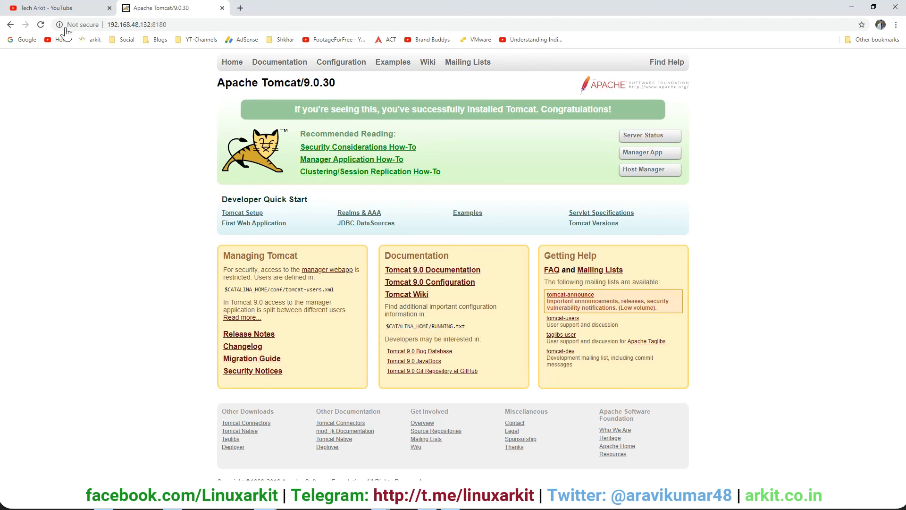
Switch to the Tech Arkit YouTube channel tab and open its COMMUNITY posts.
left_click(55, 7)
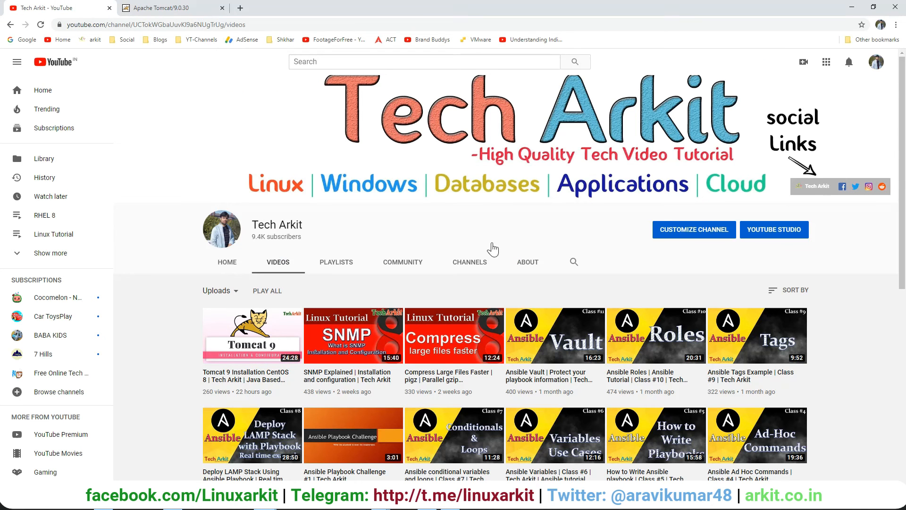
mouse_move(553, 242)
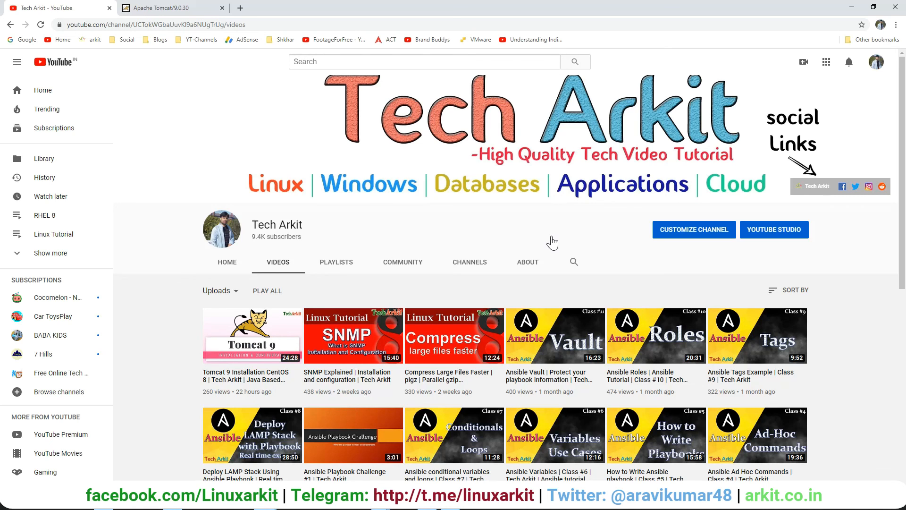
mouse_move(405, 268)
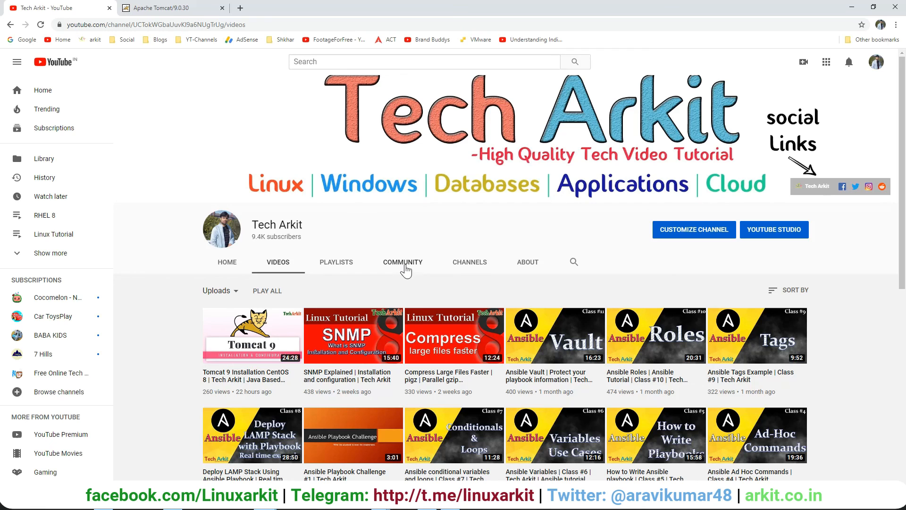
left_click(402, 262)
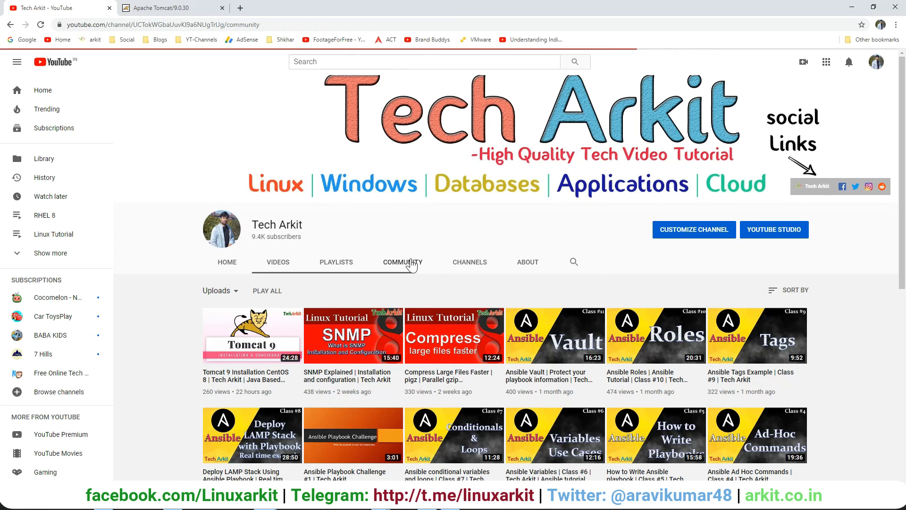
left_click(402, 262)
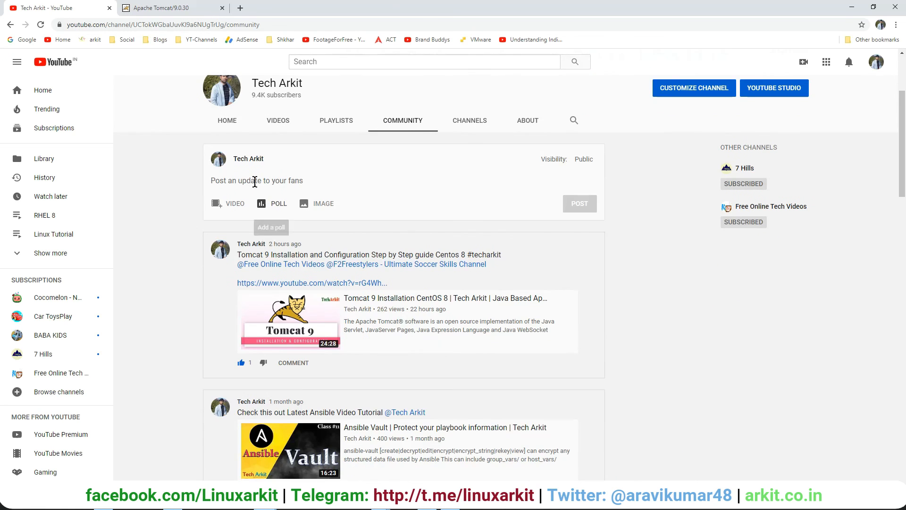
mouse_move(294, 394)
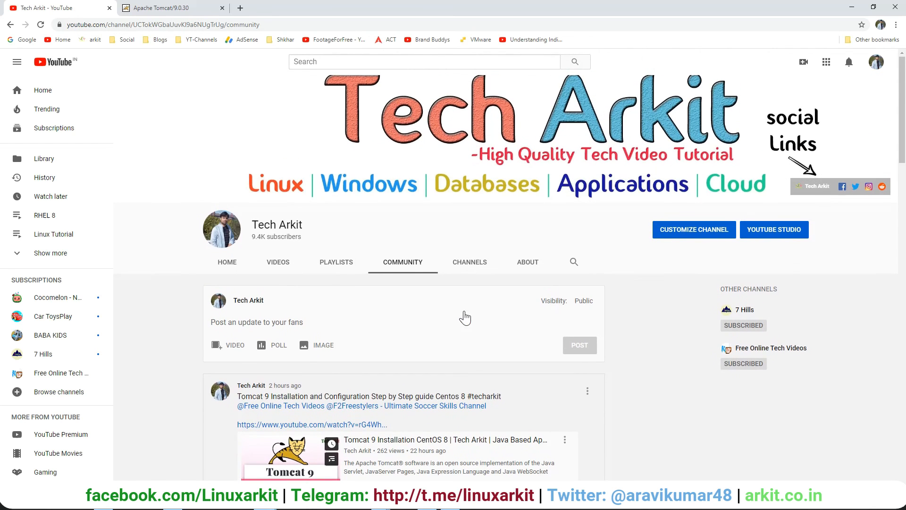
mouse_move(463, 311)
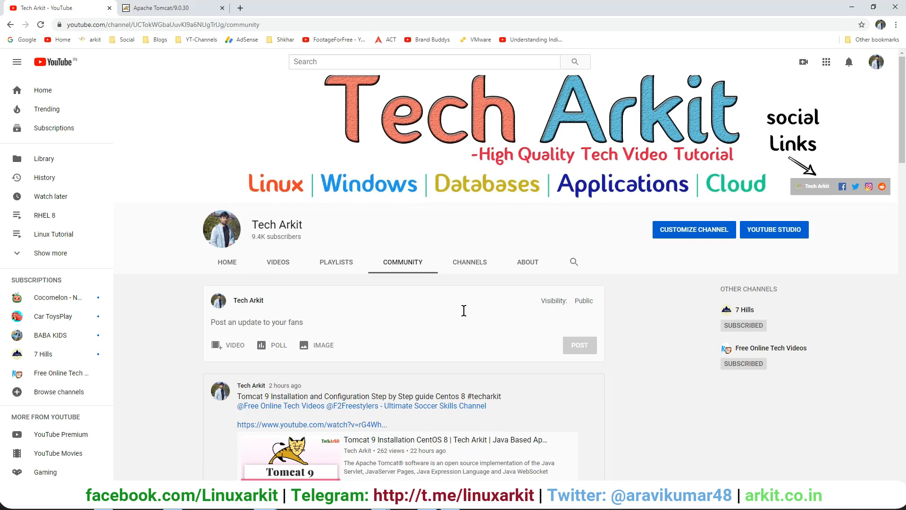